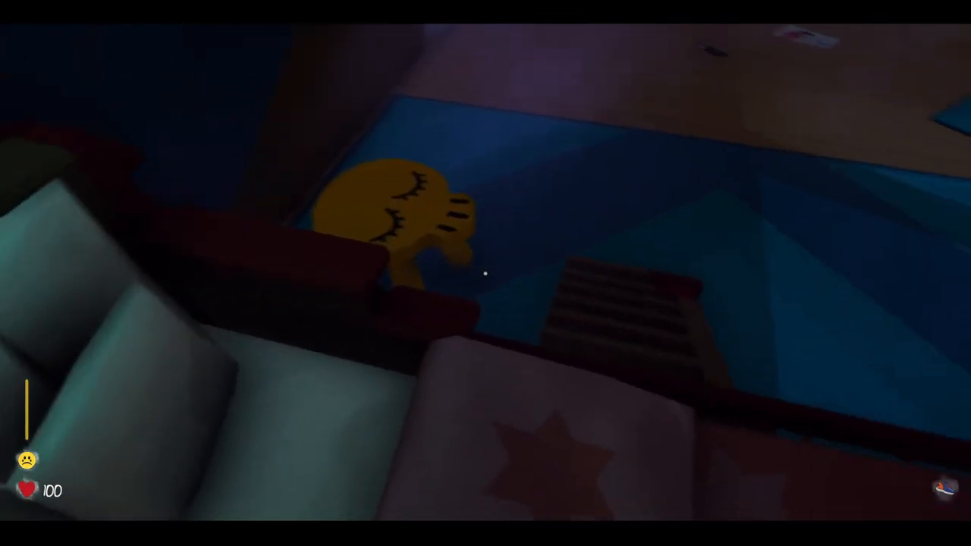
{"action": "mouse_move", "coordinate": [485, 273]}
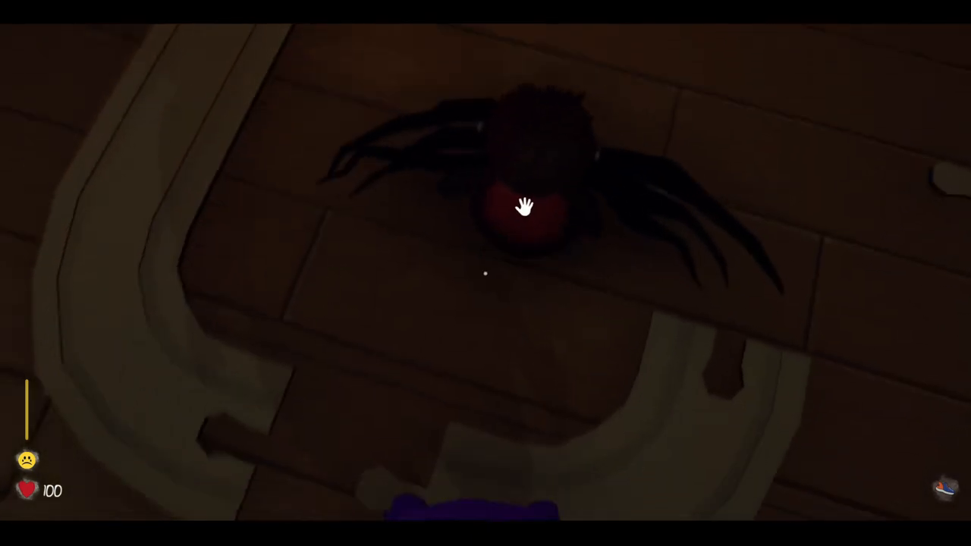
{"action": "left_click", "coordinate": [525, 206]}
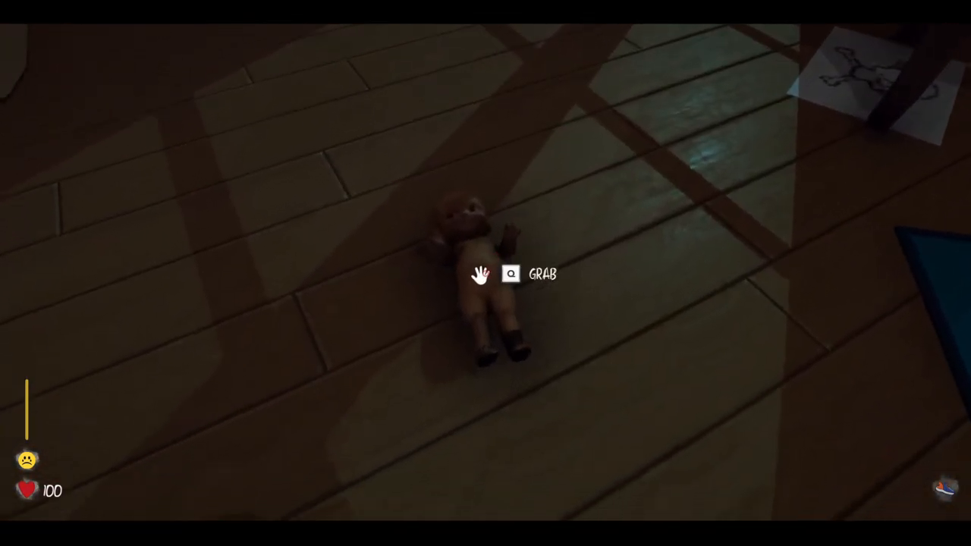
{"action": "left_click", "coordinate": [485, 273]}
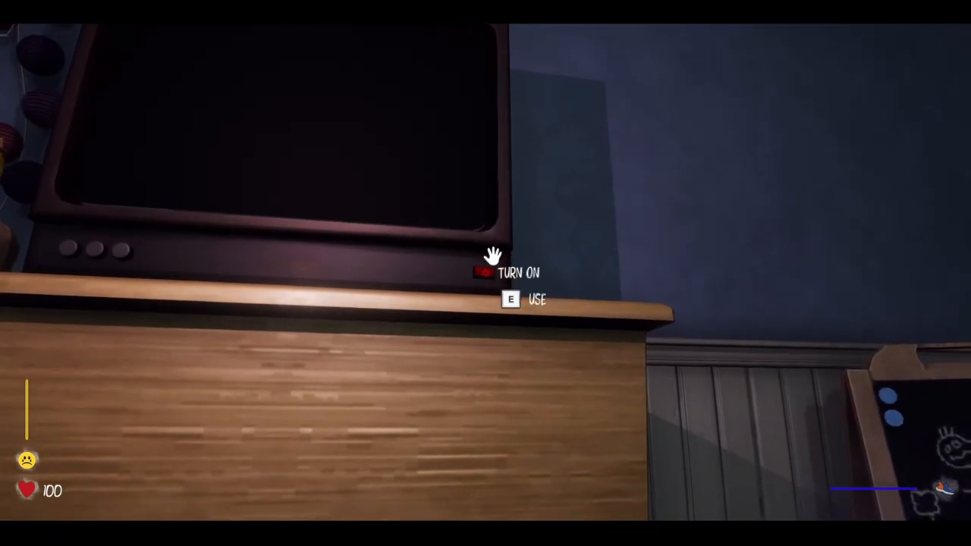
{"action": "left_click", "coordinate": [486, 273]}
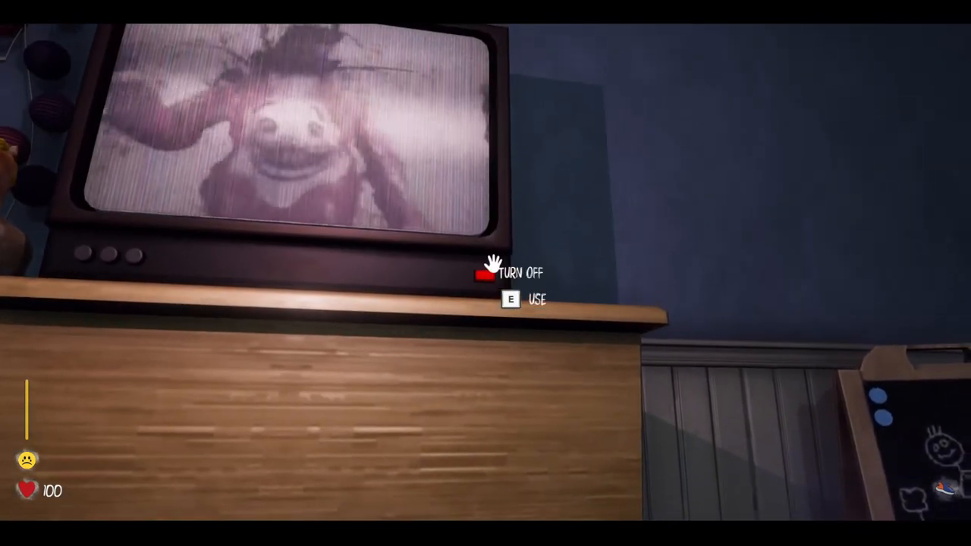
{"action": "left_click", "coordinate": [485, 274]}
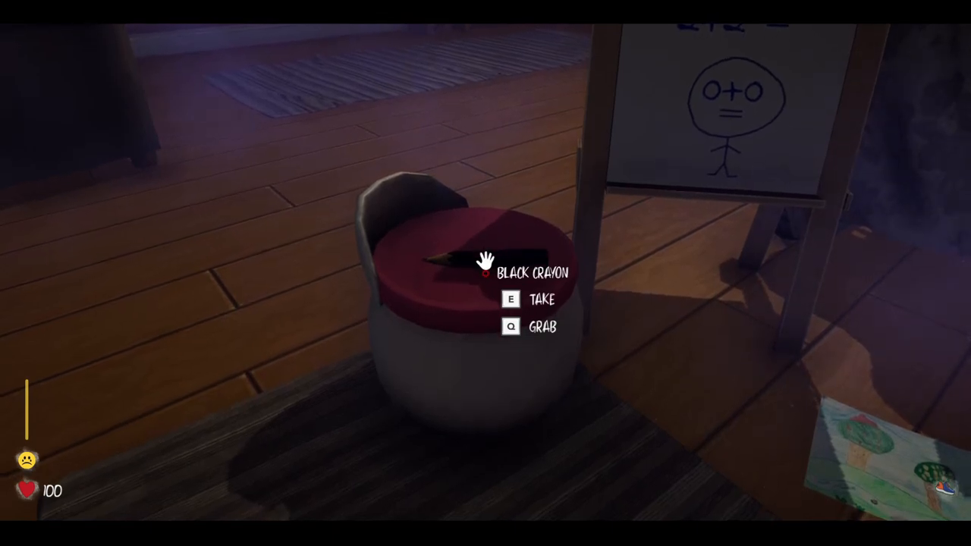
{"action": "key", "text": "e"}
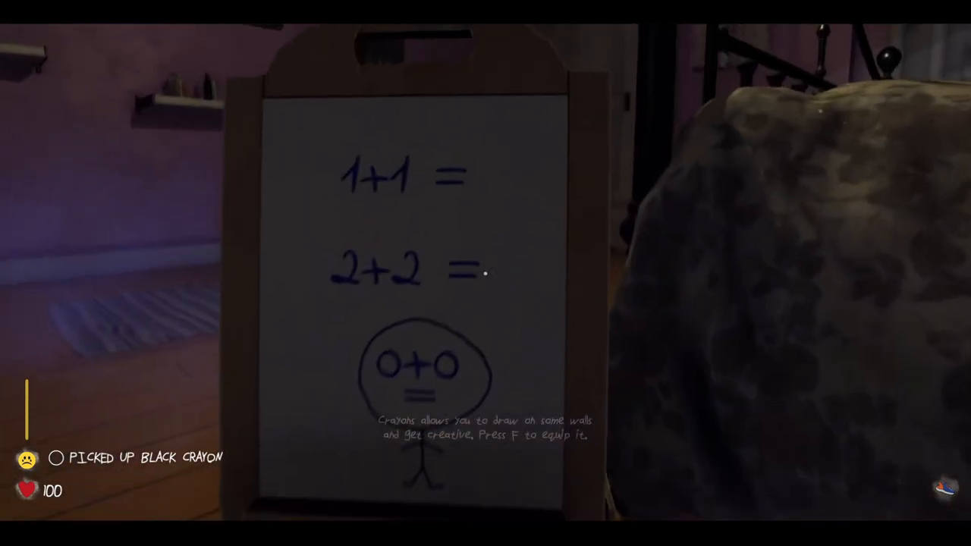
{"action": "key", "text": "f"}
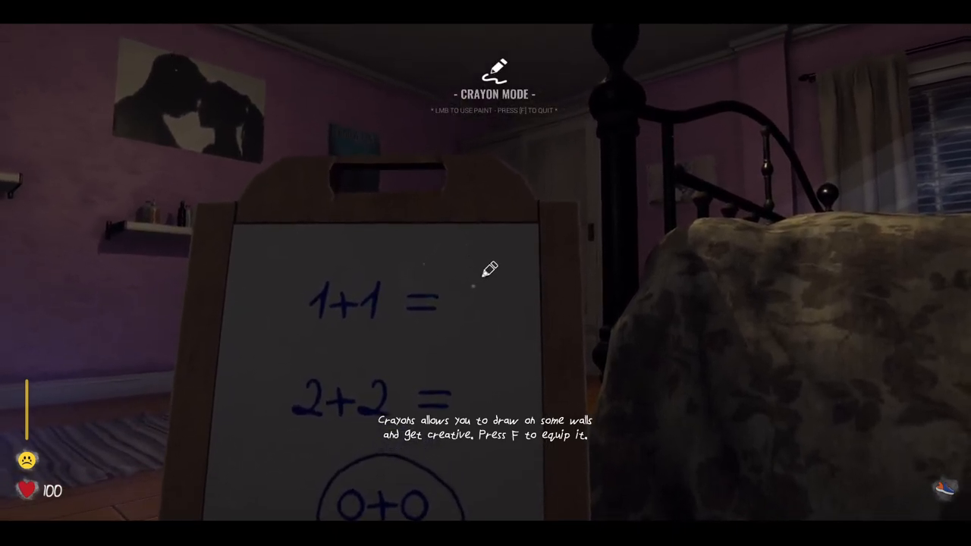
{"action": "left_click", "coordinate": [473, 261]}
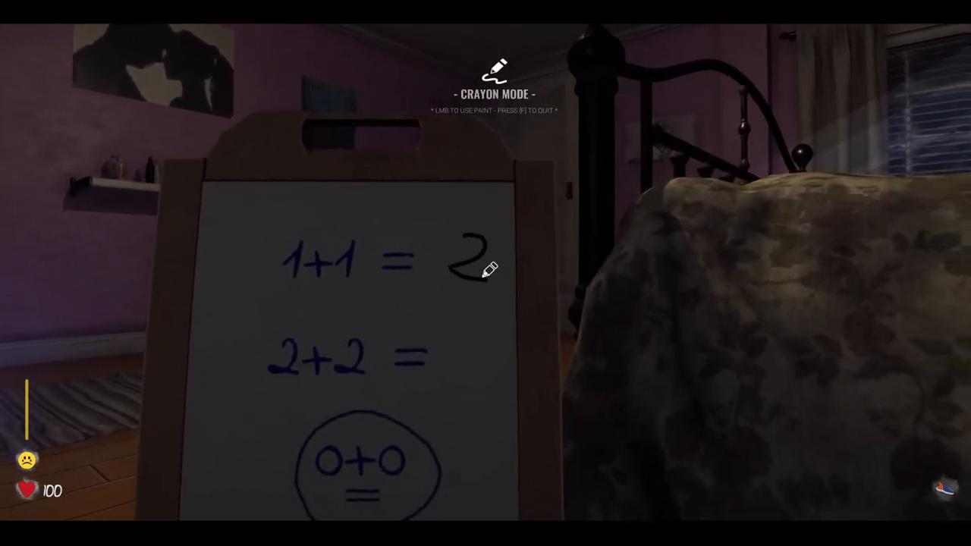
{"action": "mouse_move", "coordinate": [486, 273]}
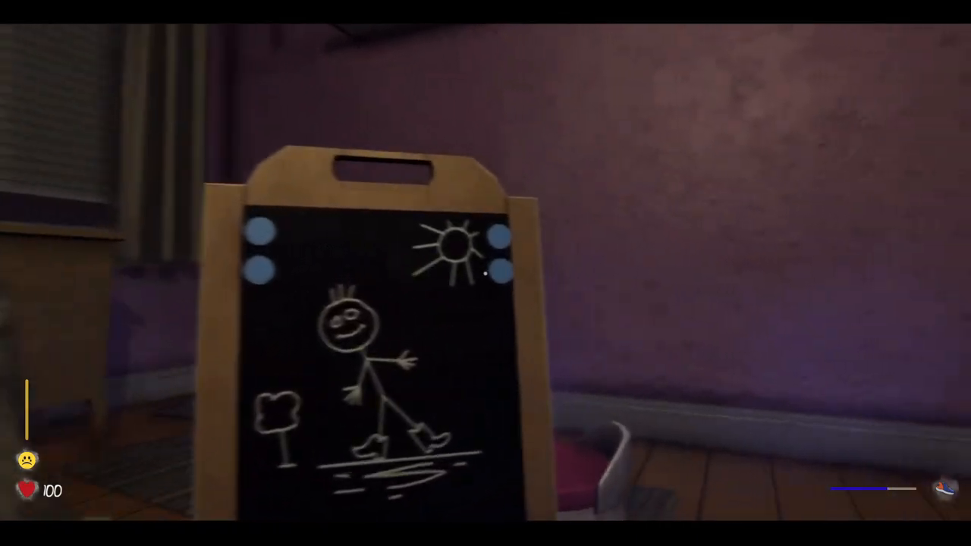
{"action": "mouse_move", "coordinate": [486, 273]}
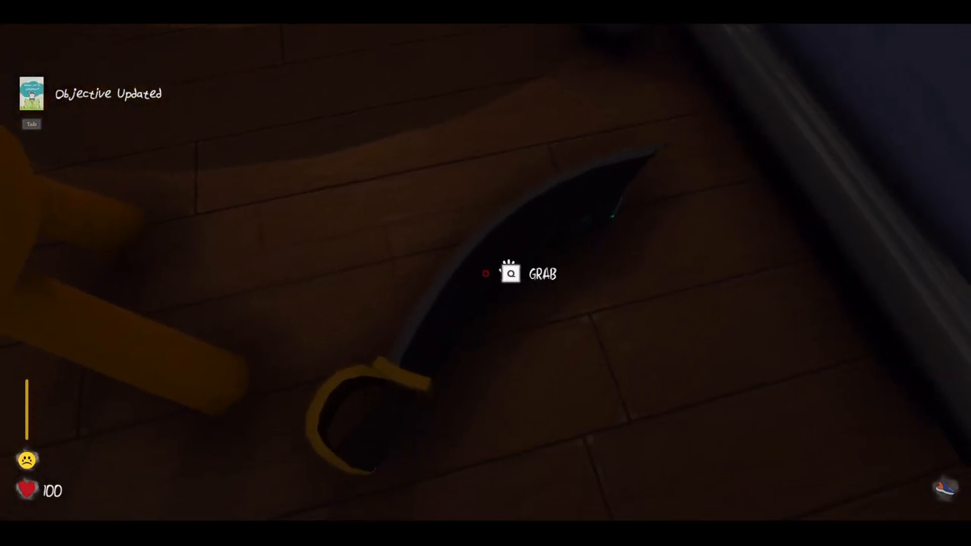
{"action": "left_click", "coordinate": [509, 273]}
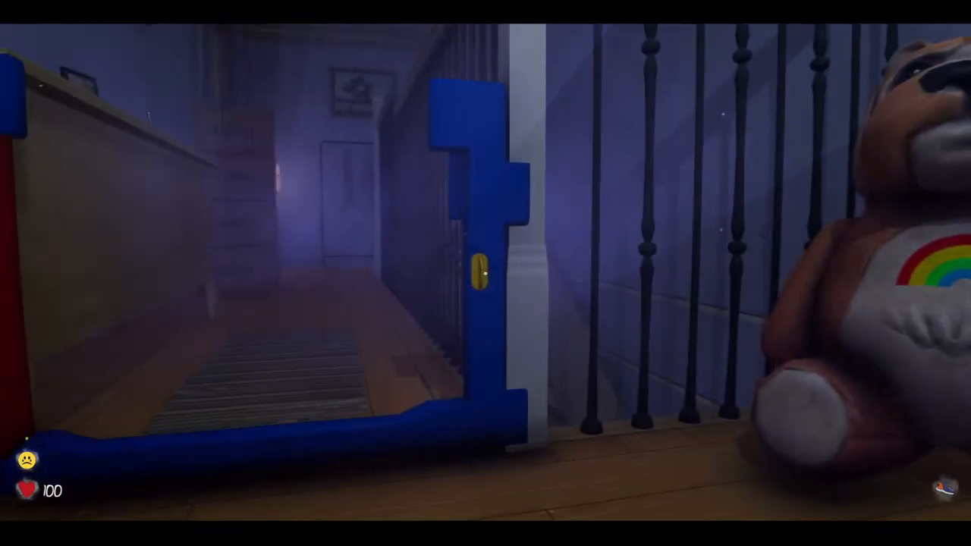
{"action": "mouse_move", "coordinate": [486, 273]}
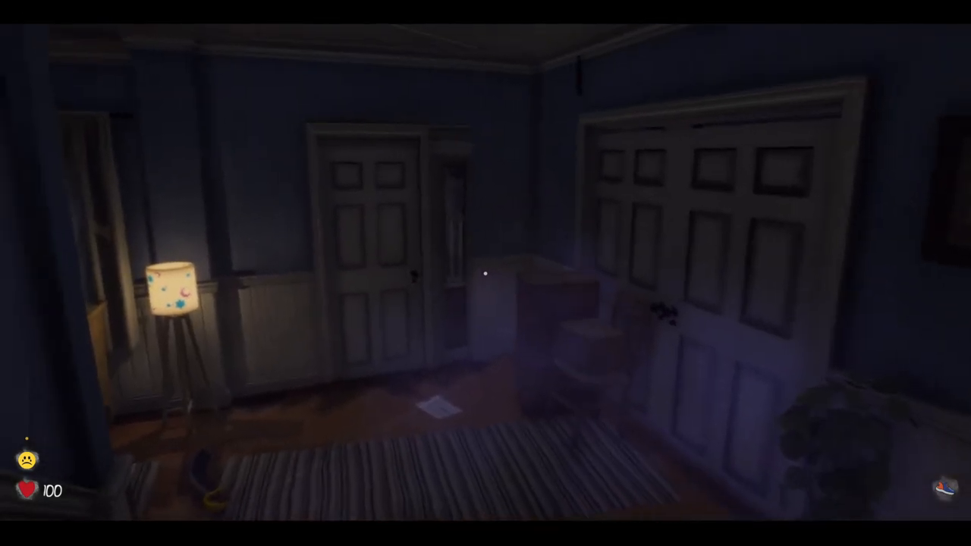
{"action": "left_click", "coordinate": [445, 402]}
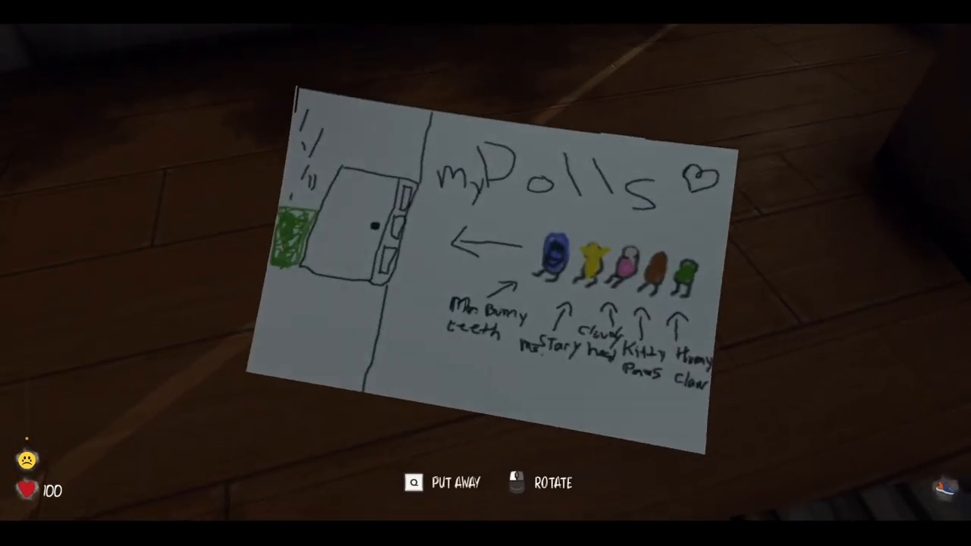
{"action": "left_click", "coordinate": [414, 483]}
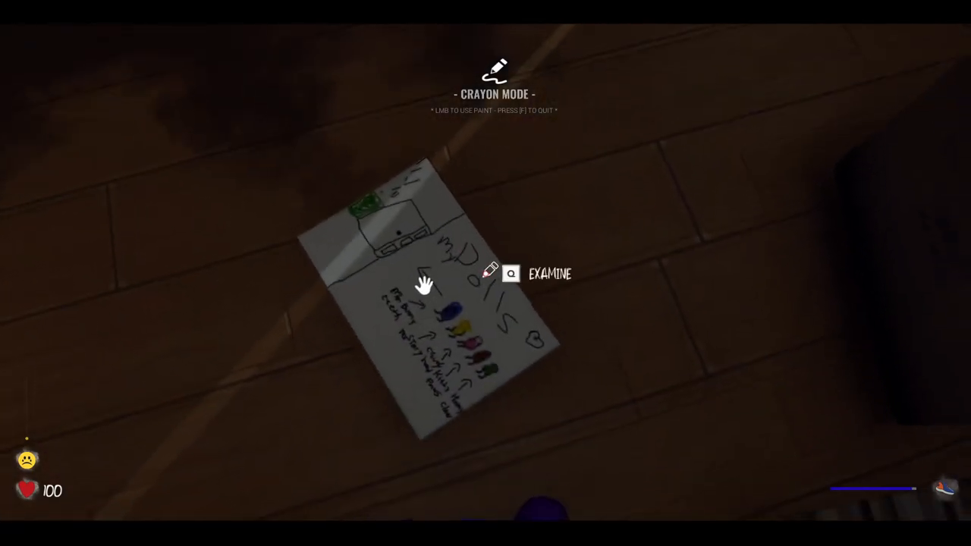
{"action": "left_click", "coordinate": [510, 273]}
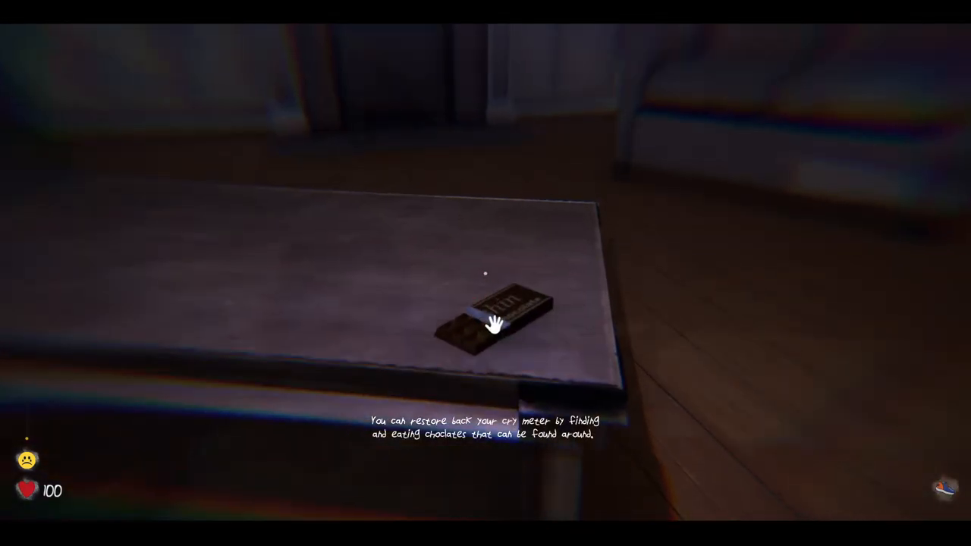
{"action": "left_click", "coordinate": [493, 321]}
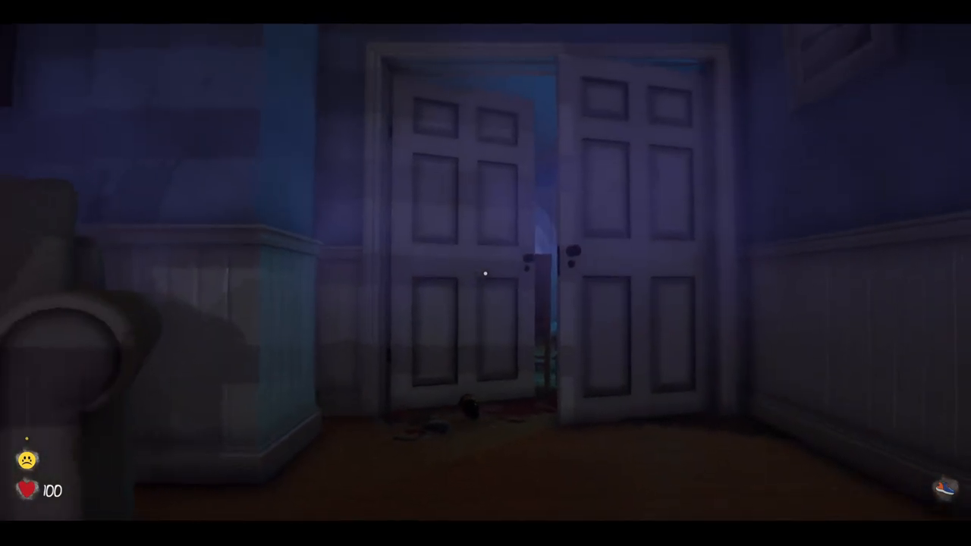
{"action": "mouse_move", "coordinate": [485, 273]}
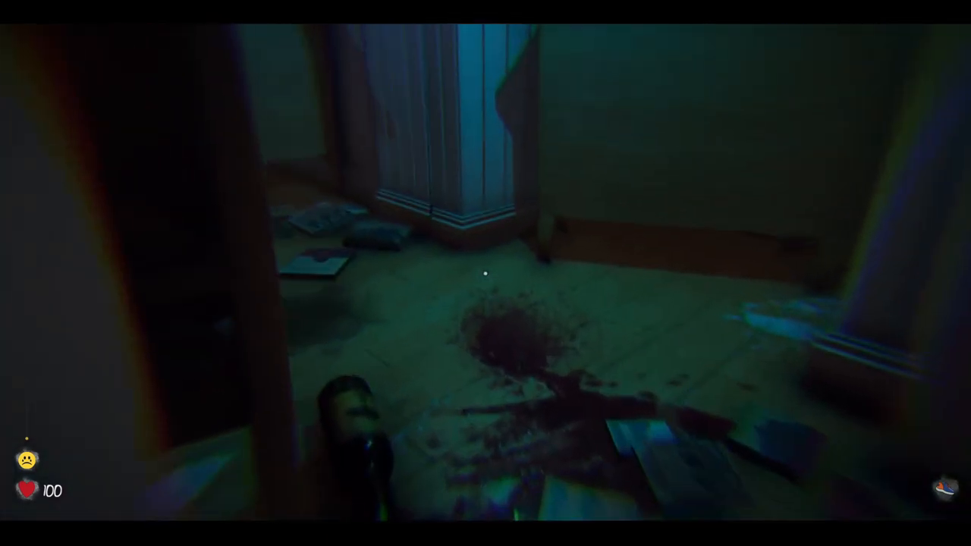
{"action": "mouse_move", "coordinate": [486, 273]}
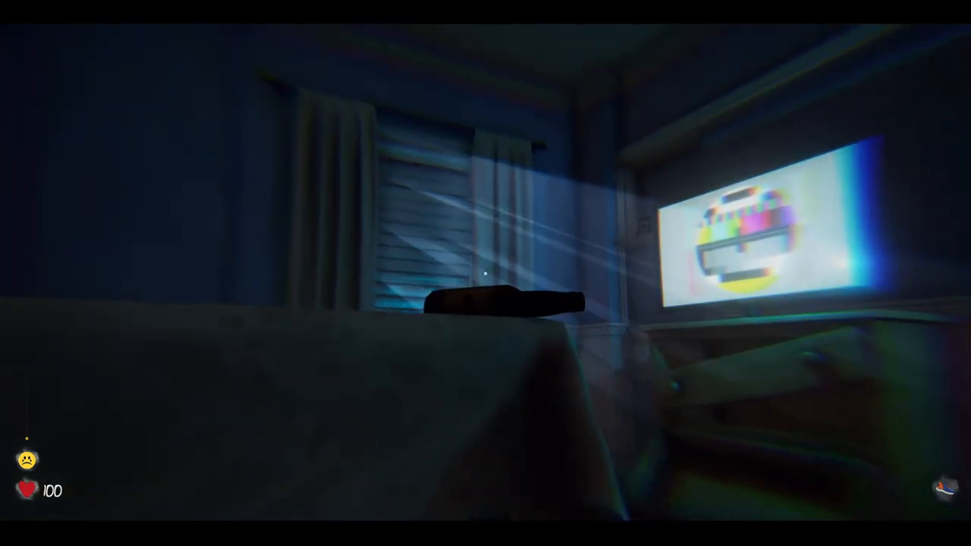
{"action": "key", "text": "Escape"}
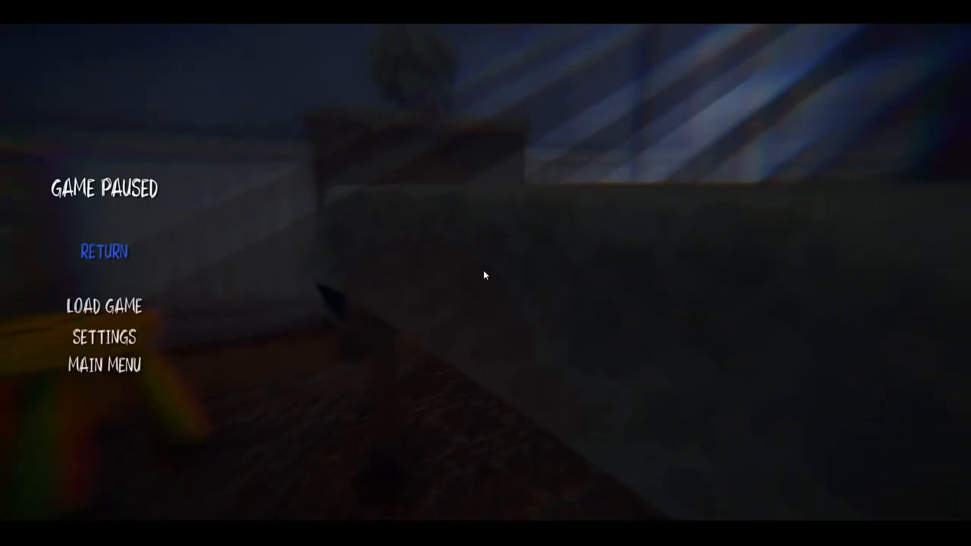
{"action": "left_click", "coordinate": [103, 307]}
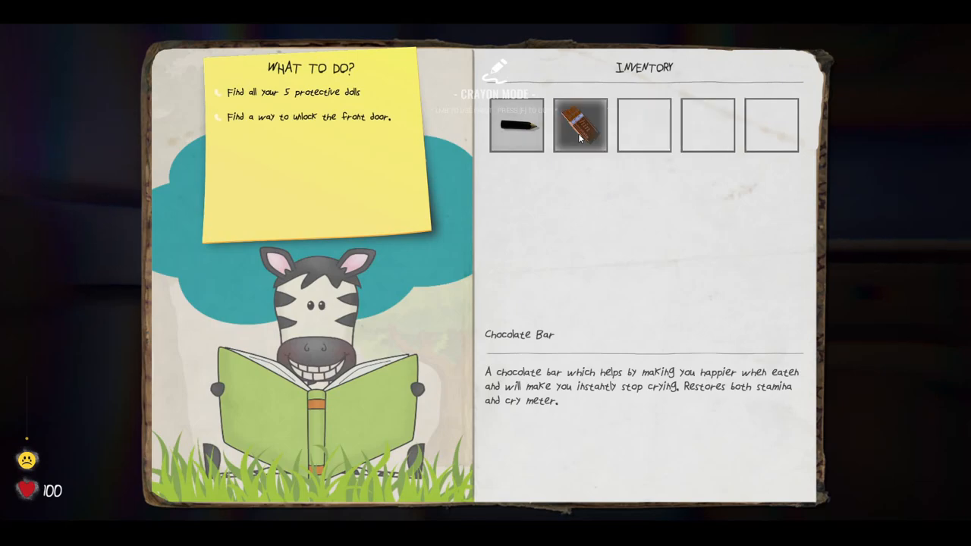
{"action": "left_click", "coordinate": [579, 124]}
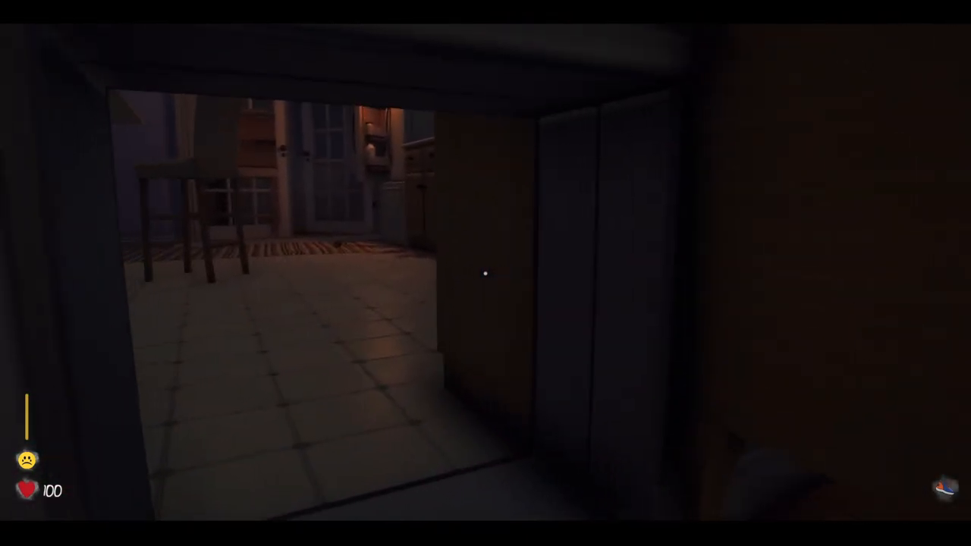
{"action": "mouse_move", "coordinate": [486, 274]}
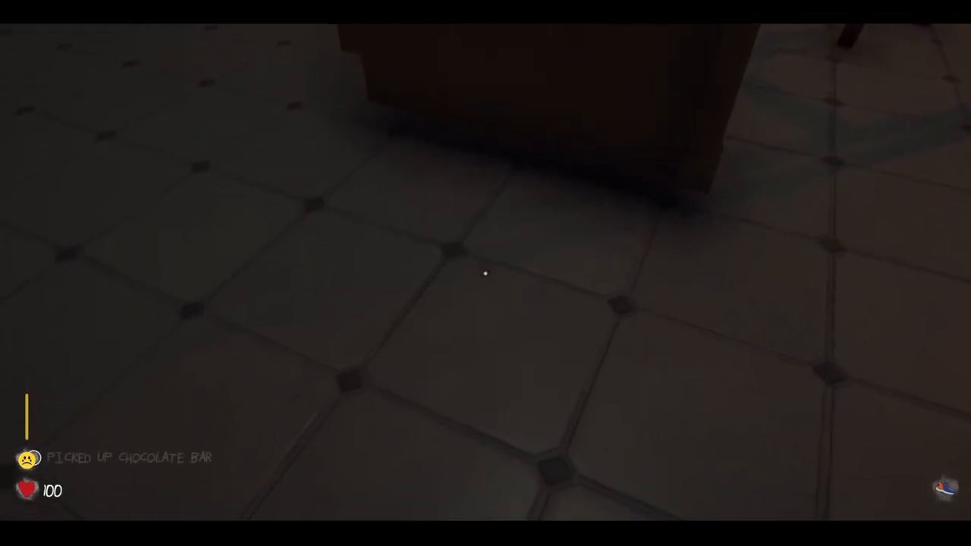
{"action": "mouse_move", "coordinate": [486, 273]}
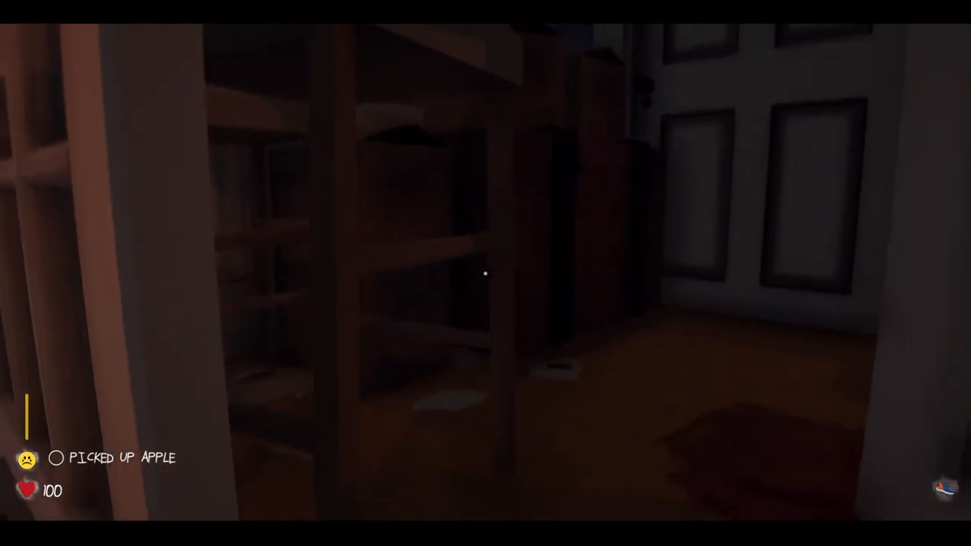
{"action": "mouse_move", "coordinate": [485, 273]}
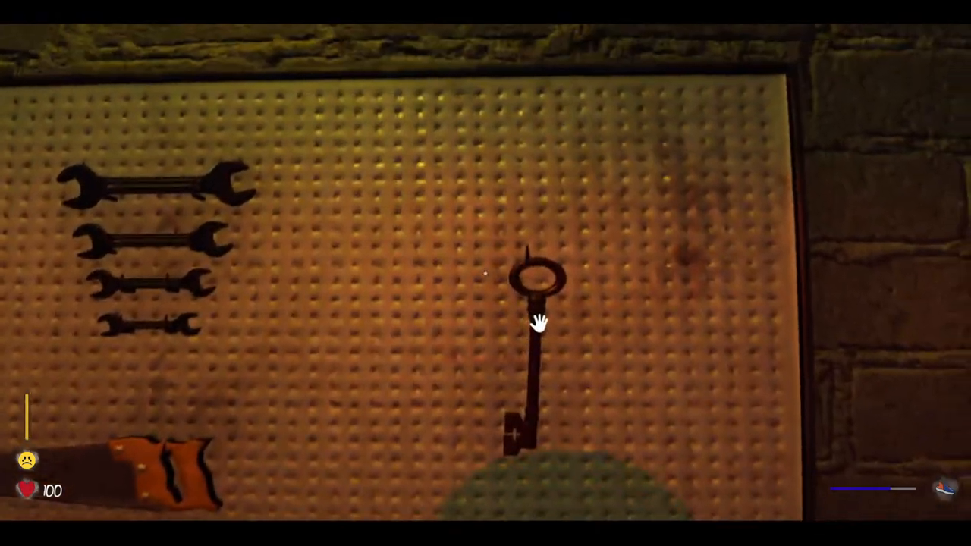
{"action": "left_click", "coordinate": [538, 333]}
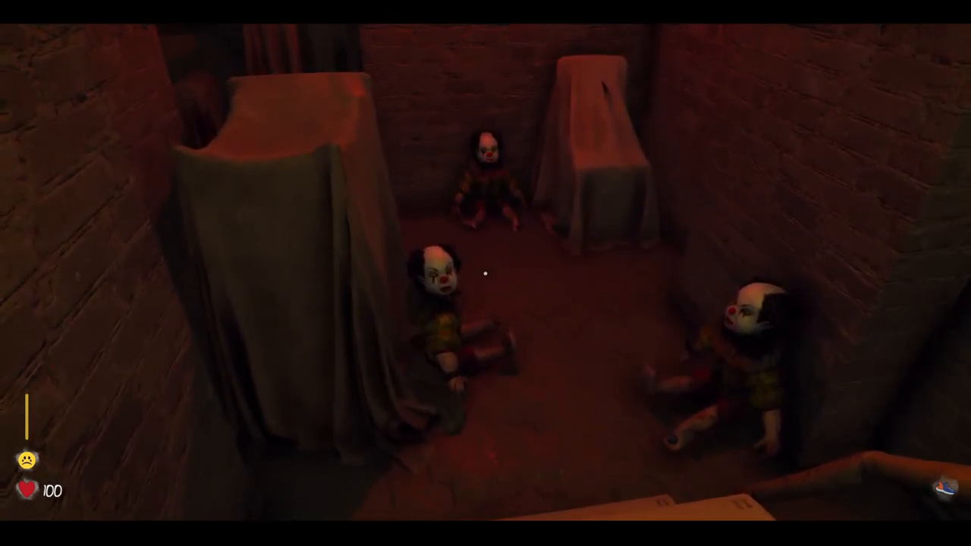
{"action": "mouse_move", "coordinate": [486, 273]}
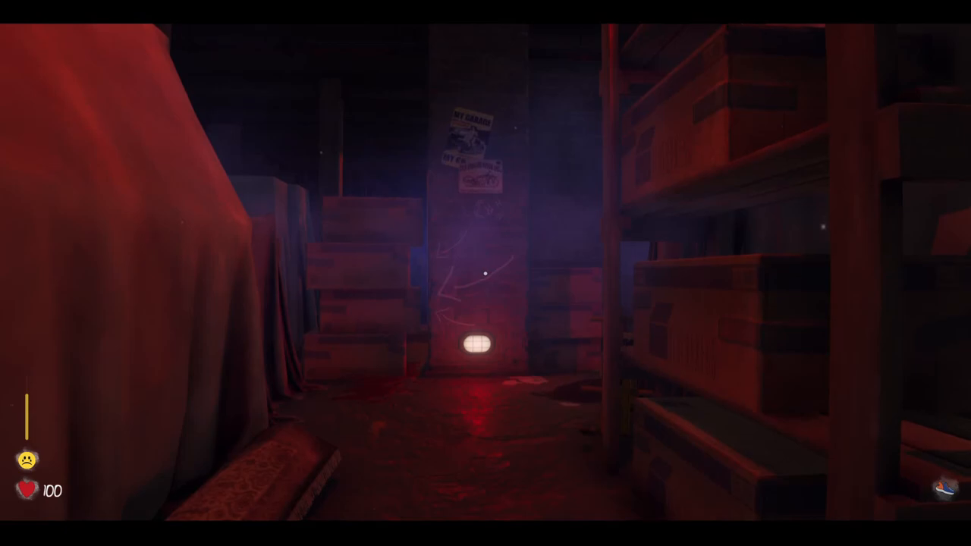
{"action": "mouse_move", "coordinate": [486, 274]}
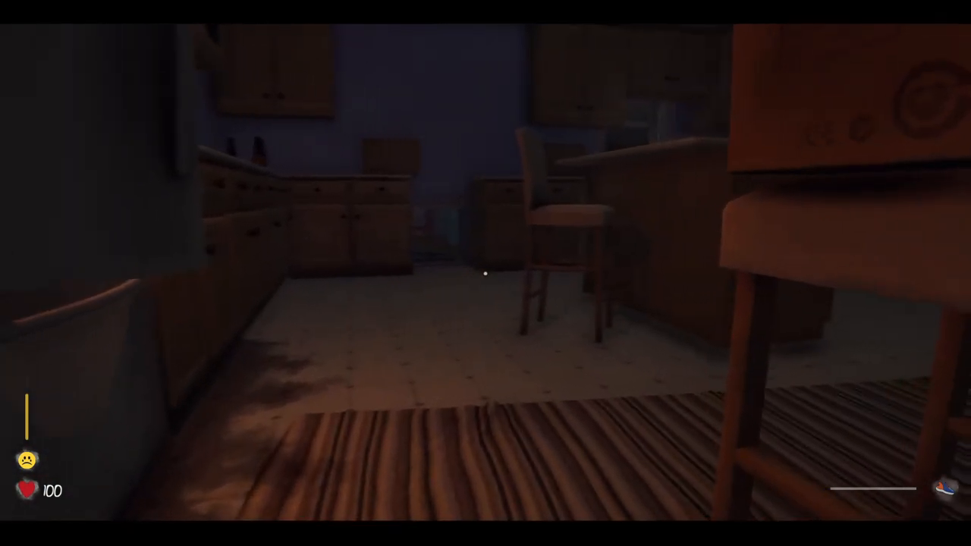
{"action": "mouse_move", "coordinate": [485, 273]}
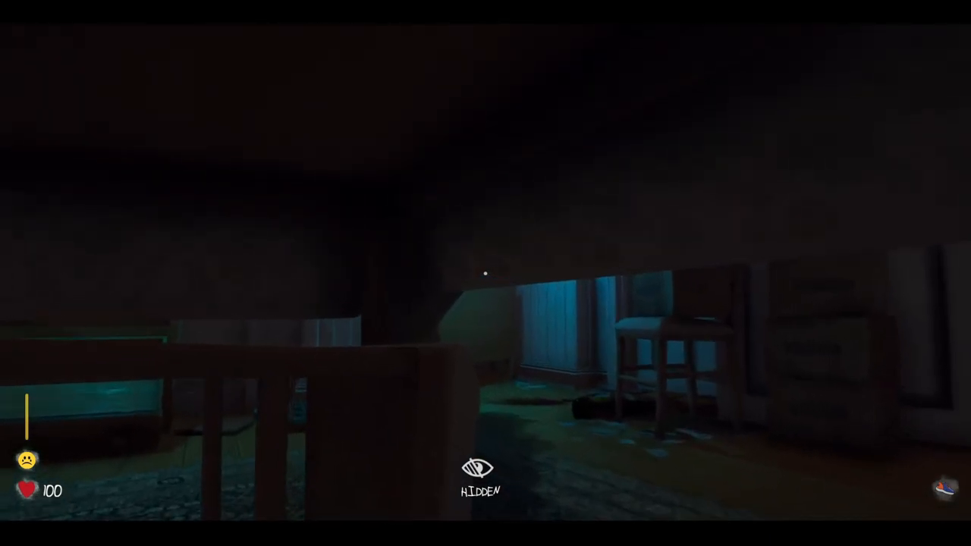
{"action": "mouse_move", "coordinate": [485, 273]}
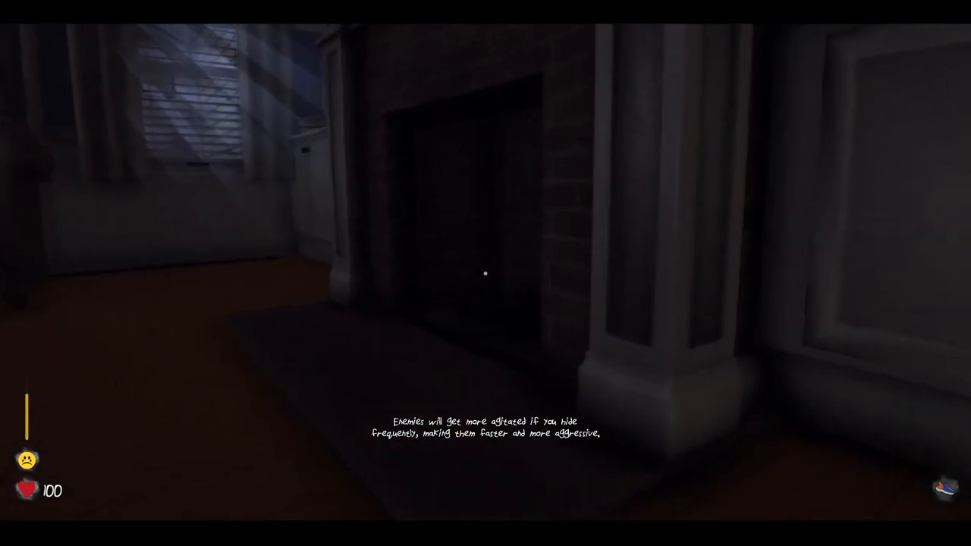
{"action": "mouse_move", "coordinate": [485, 273]}
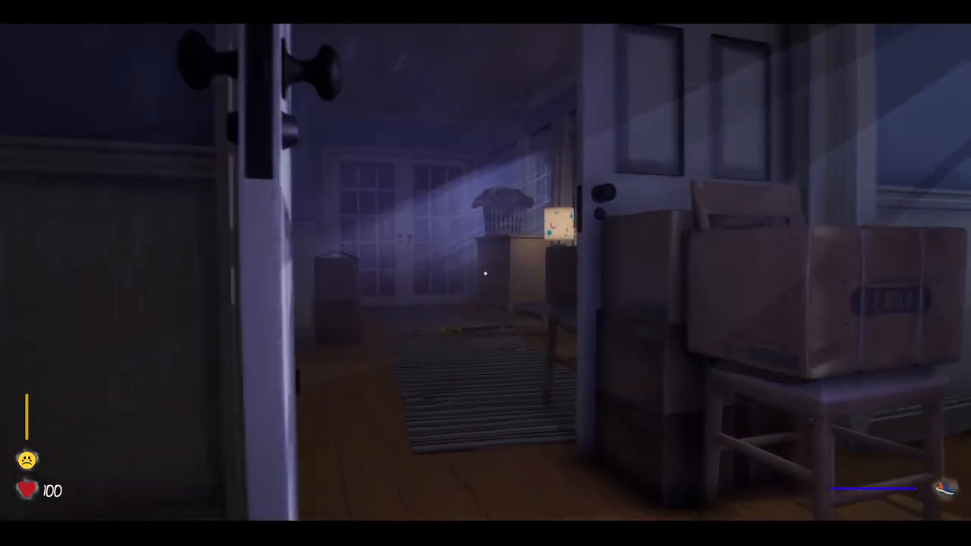
{"action": "mouse_move", "coordinate": [486, 273]}
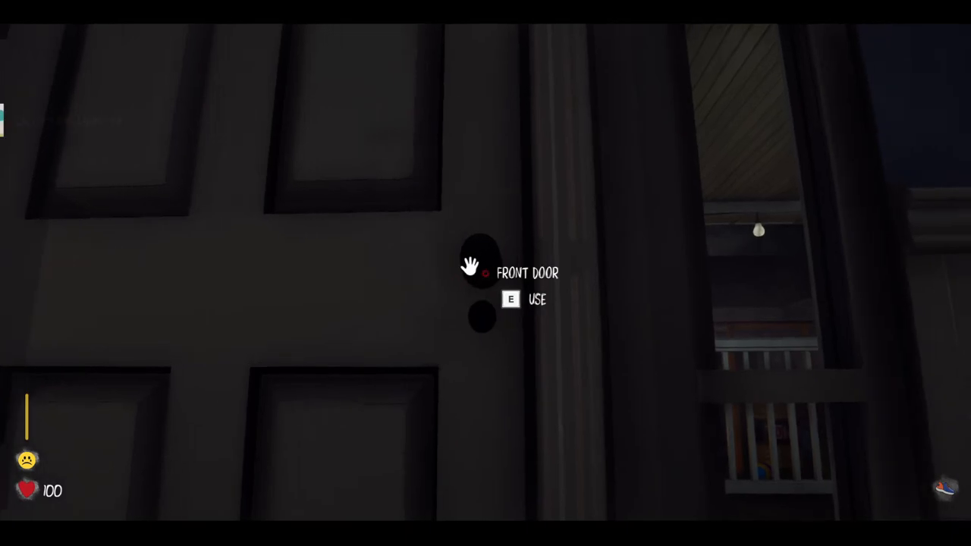
{"action": "key", "text": "e"}
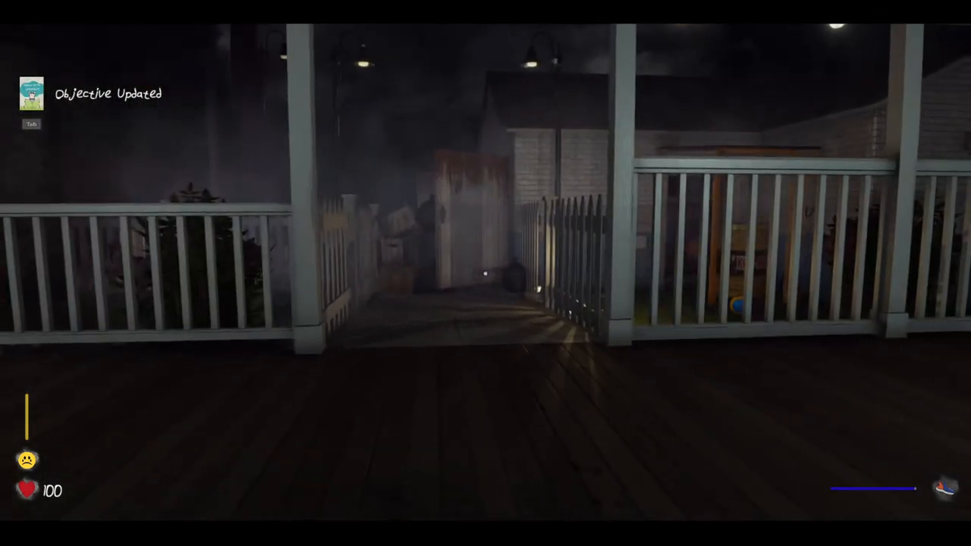
{"action": "mouse_move", "coordinate": [486, 273]}
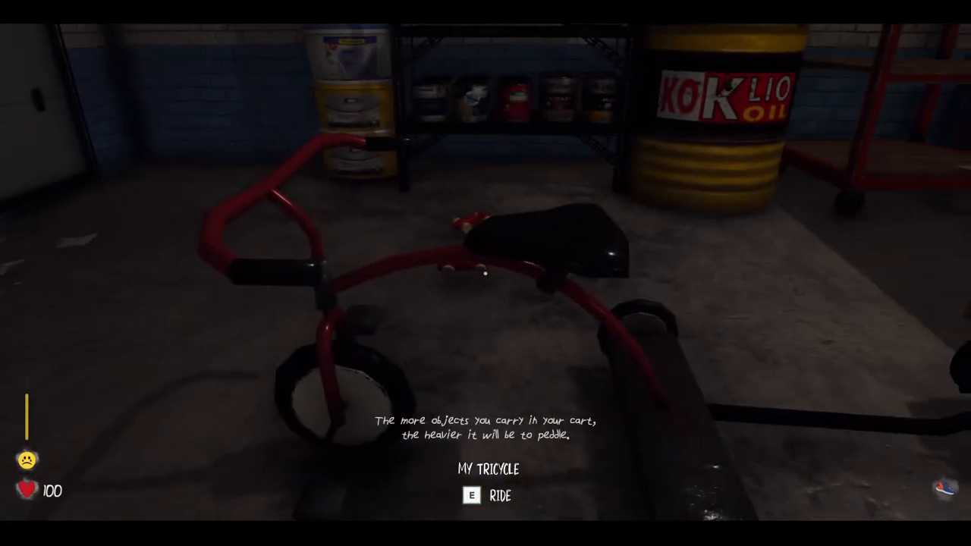
{"action": "key", "text": "e"}
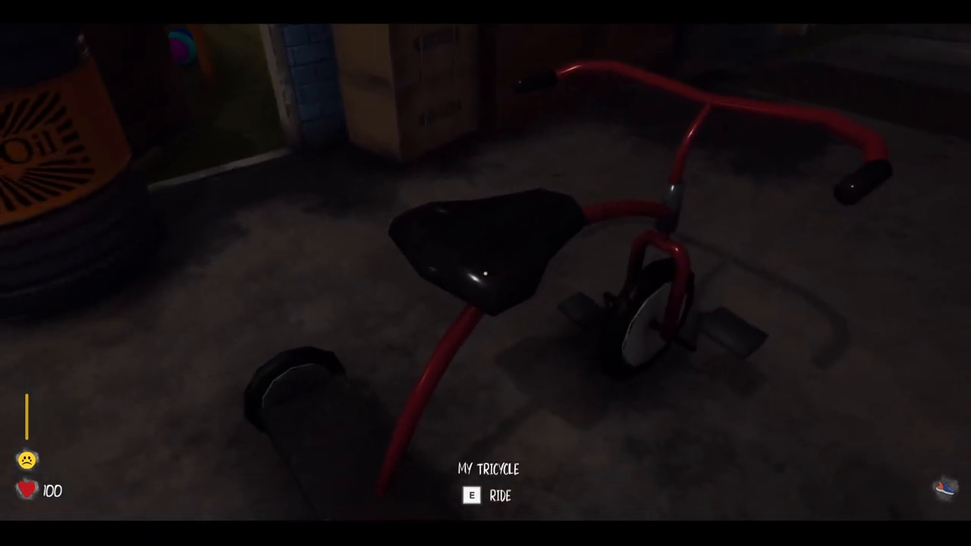
{"action": "key", "text": "e"}
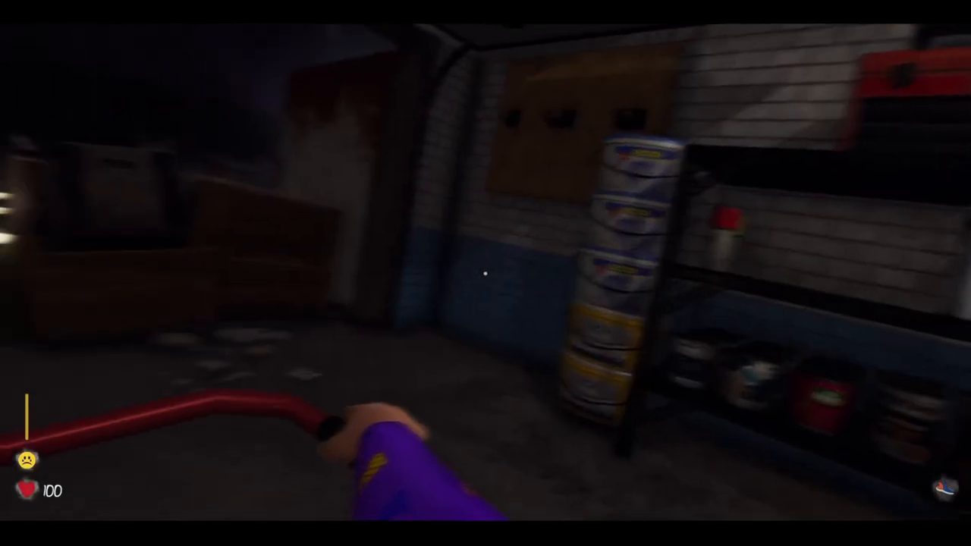